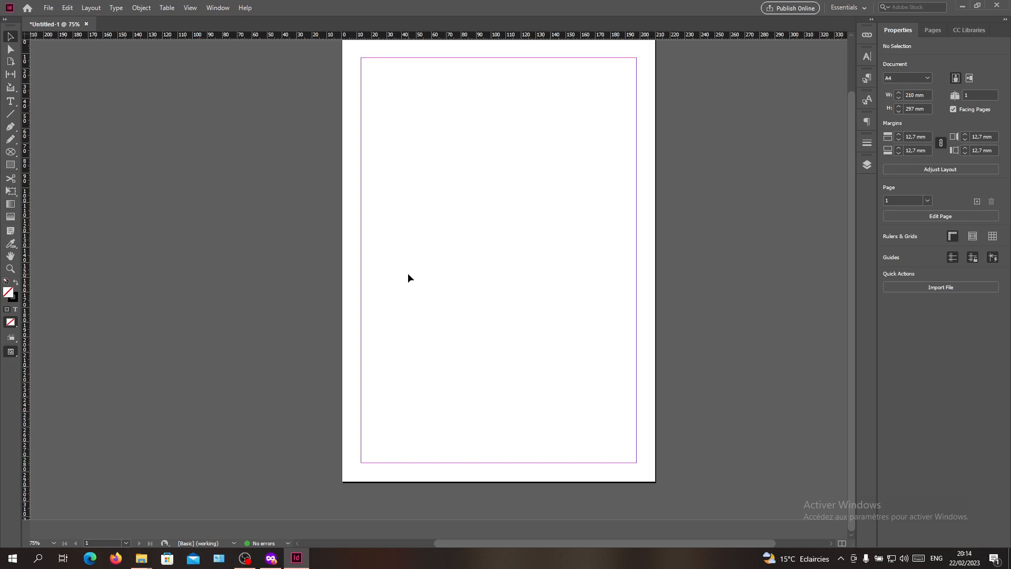
pyautogui.moveTo(212, 133)
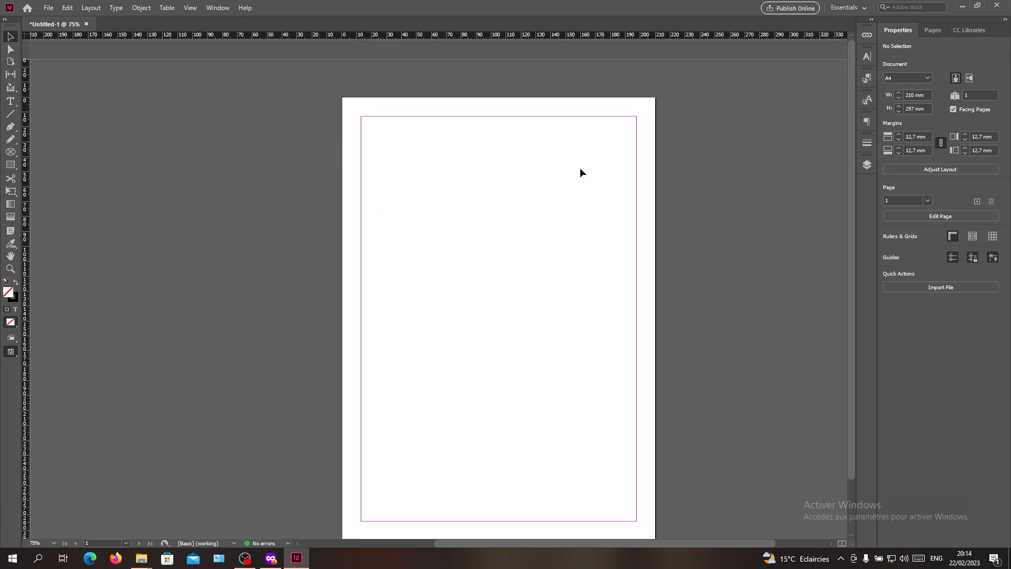
pyautogui.moveTo(615, 204)
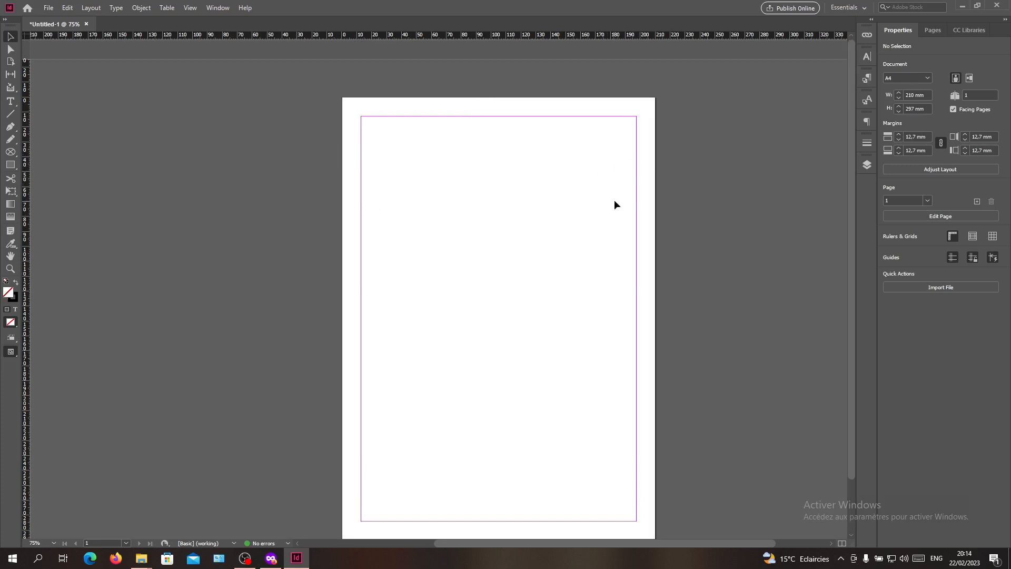
# Step: Show the Pages panel listing the A-Master and page 1
pyautogui.click(931, 29)
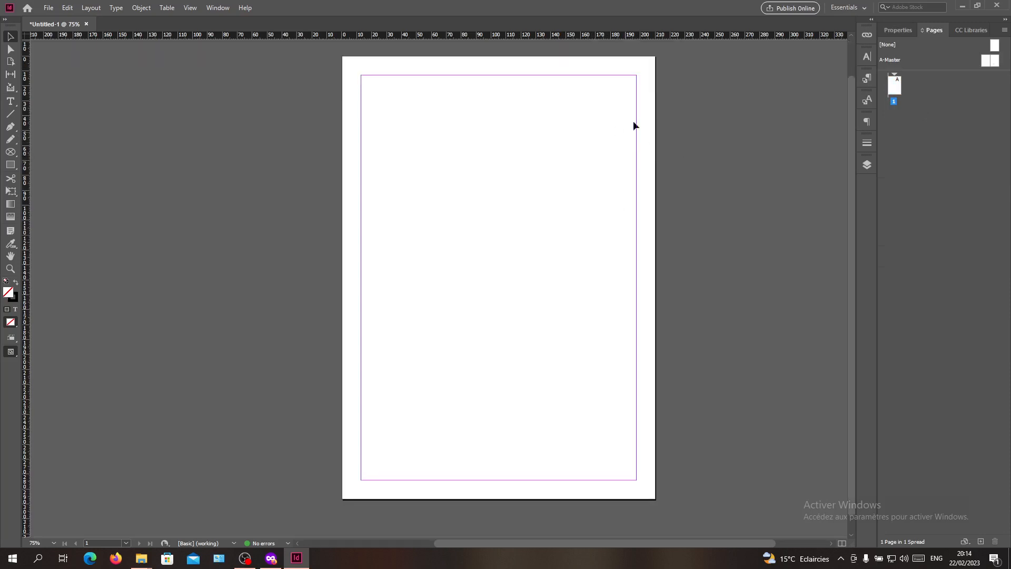
pyautogui.moveTo(525, 126)
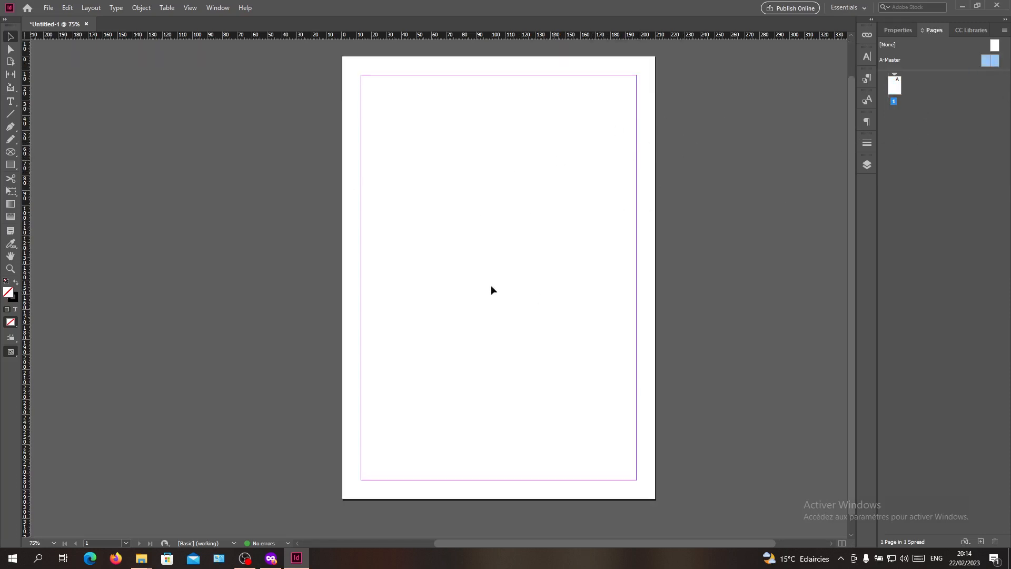
pyautogui.moveTo(662, 101)
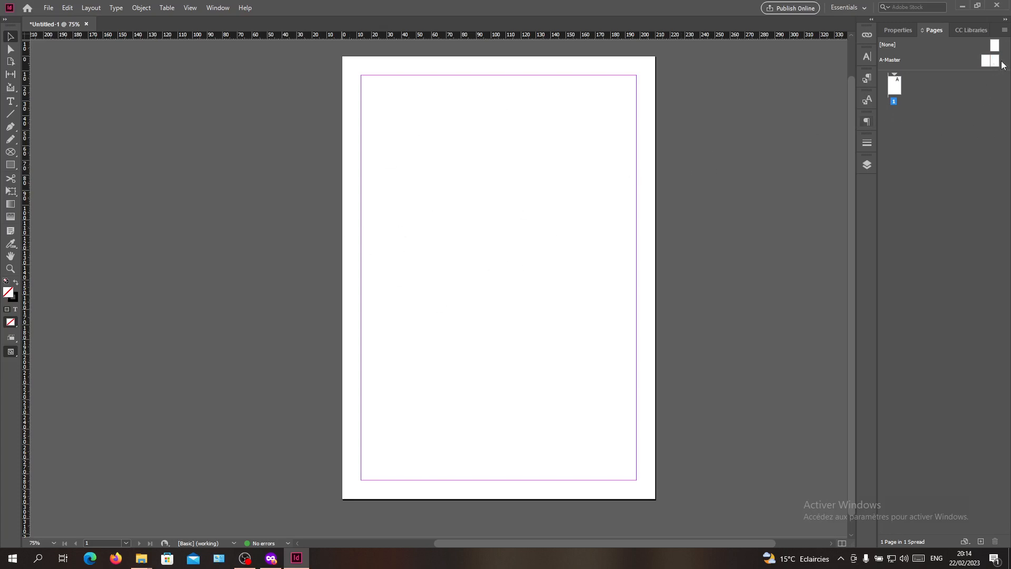
# Step: Open the A-Master spread and draw a text frame low on its right page
pyautogui.doubleClick(890, 59)
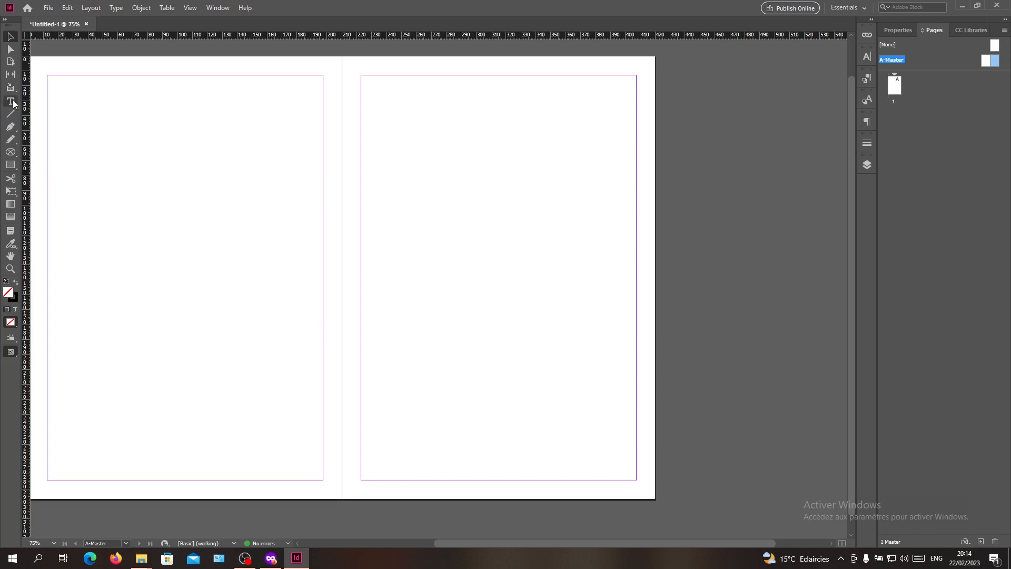
pyautogui.moveTo(440, 349); pyautogui.dragTo(531, 394)
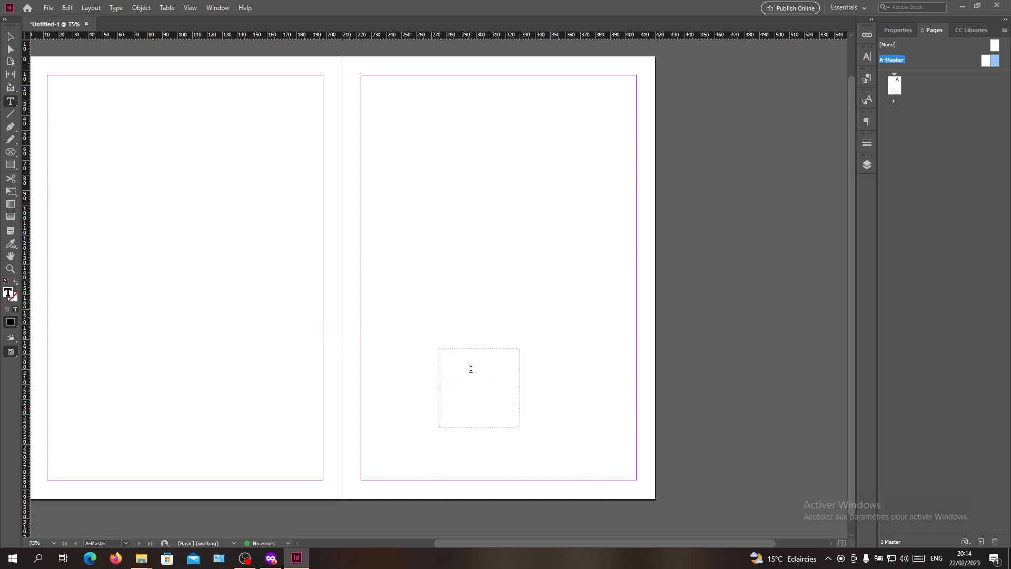
pyautogui.moveTo(158, 88)
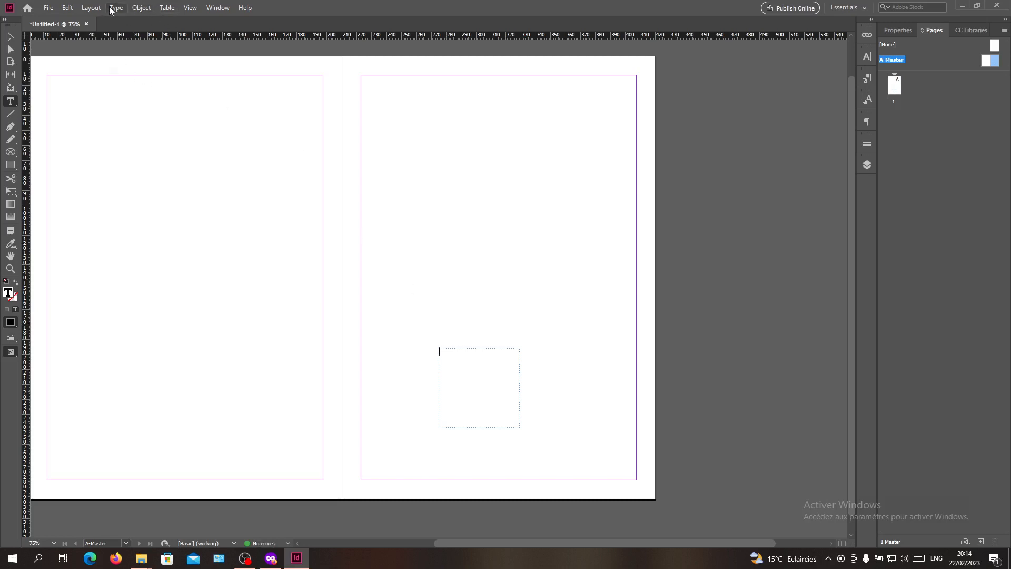
# Step: Insert a Current Page Number marker into the master text frame and centre it
pyautogui.click(116, 7)
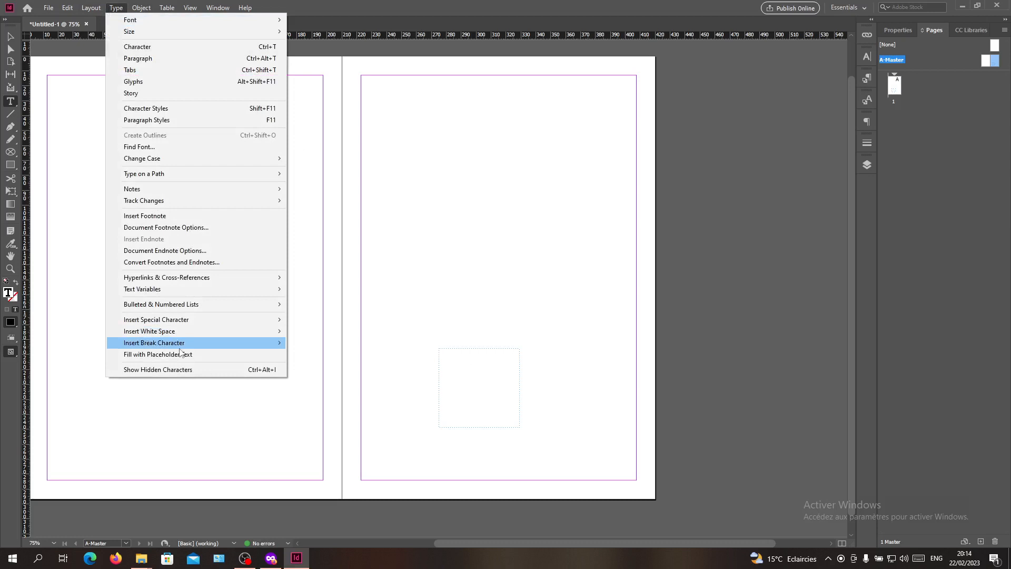
pyautogui.click(391, 338)
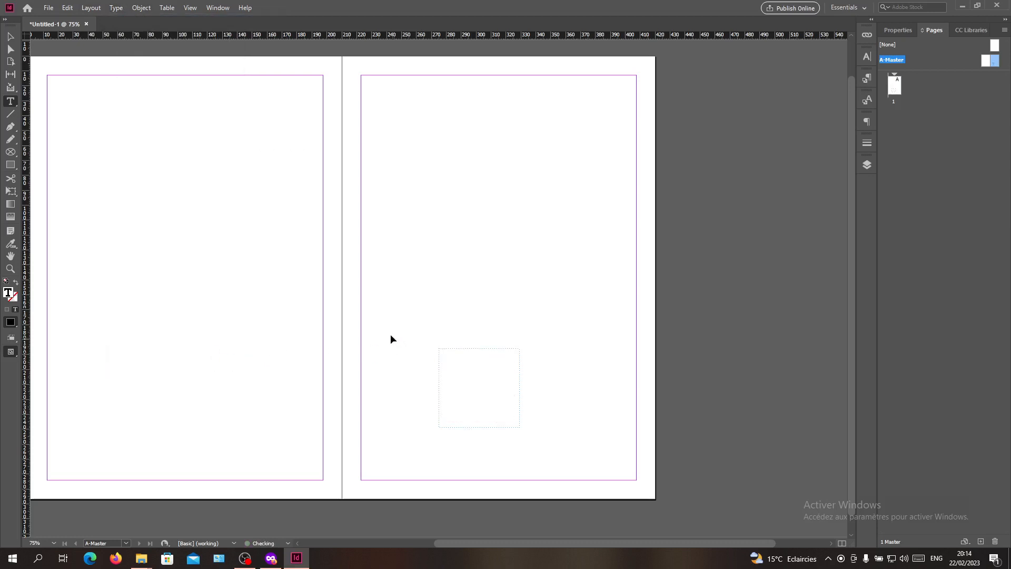
pyautogui.click(115, 7)
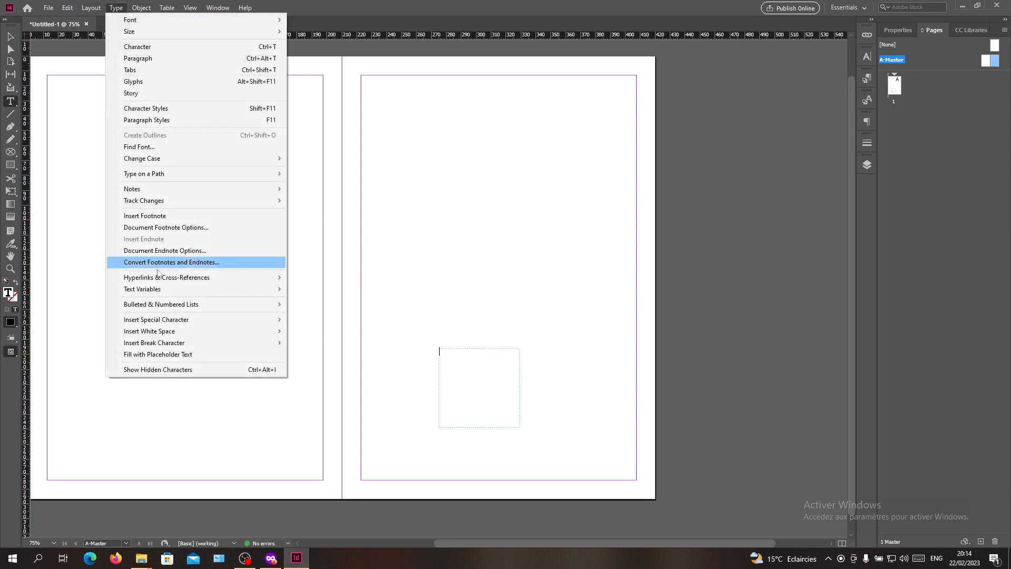
pyautogui.moveTo(132, 69)
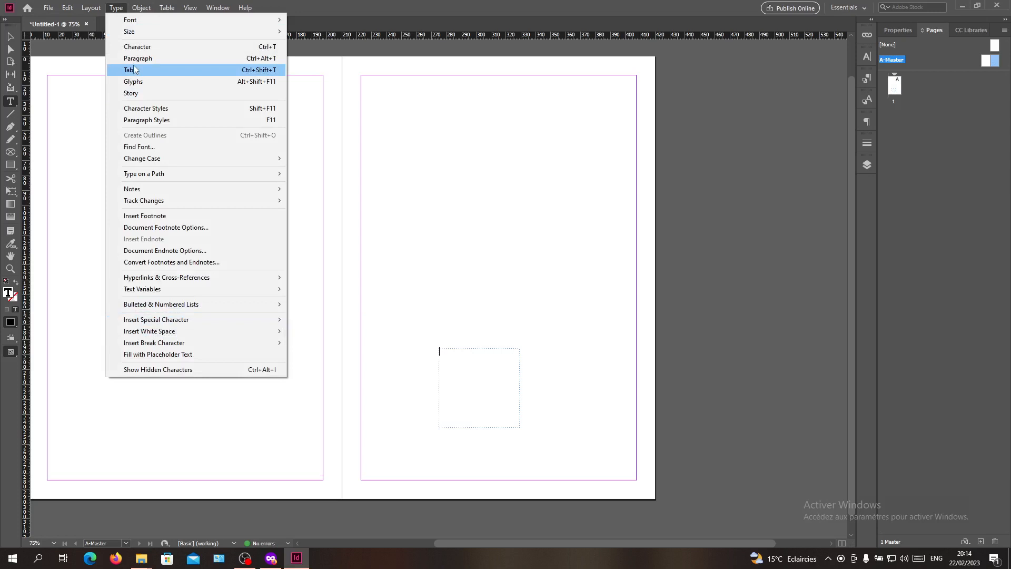
pyautogui.moveTo(156, 319)
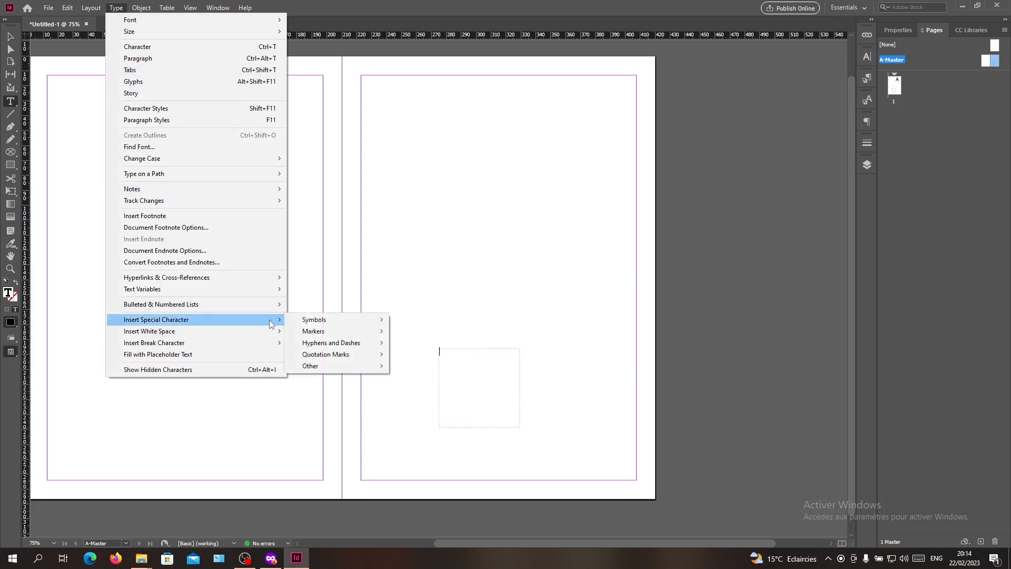
pyautogui.moveTo(313, 331)
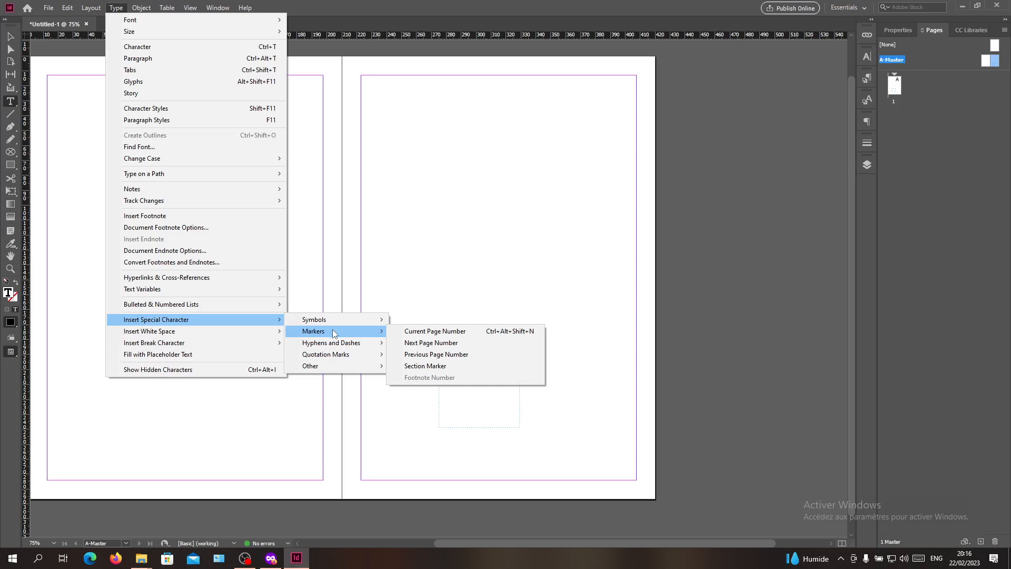
pyautogui.moveTo(435, 330)
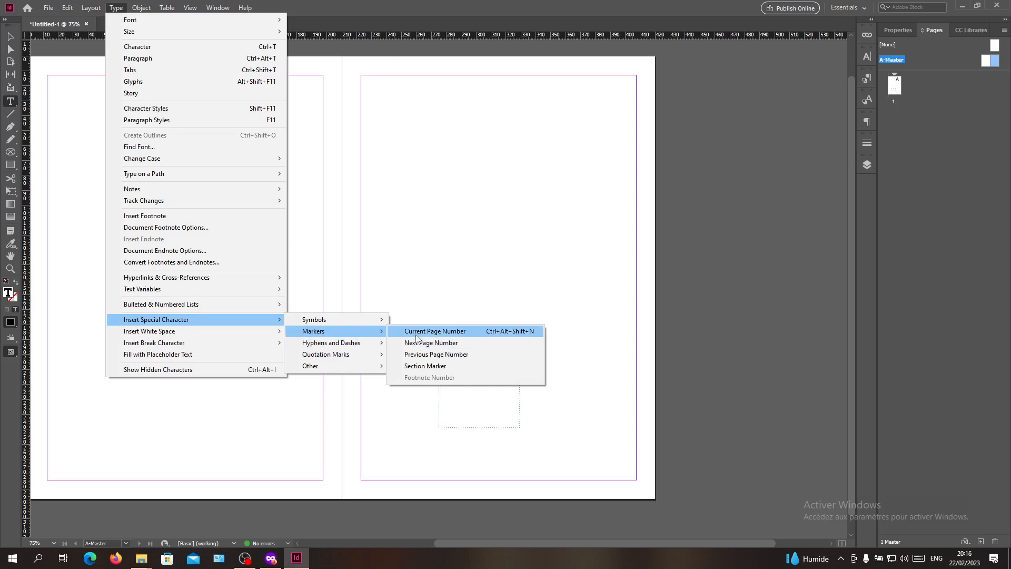
pyautogui.click(434, 331)
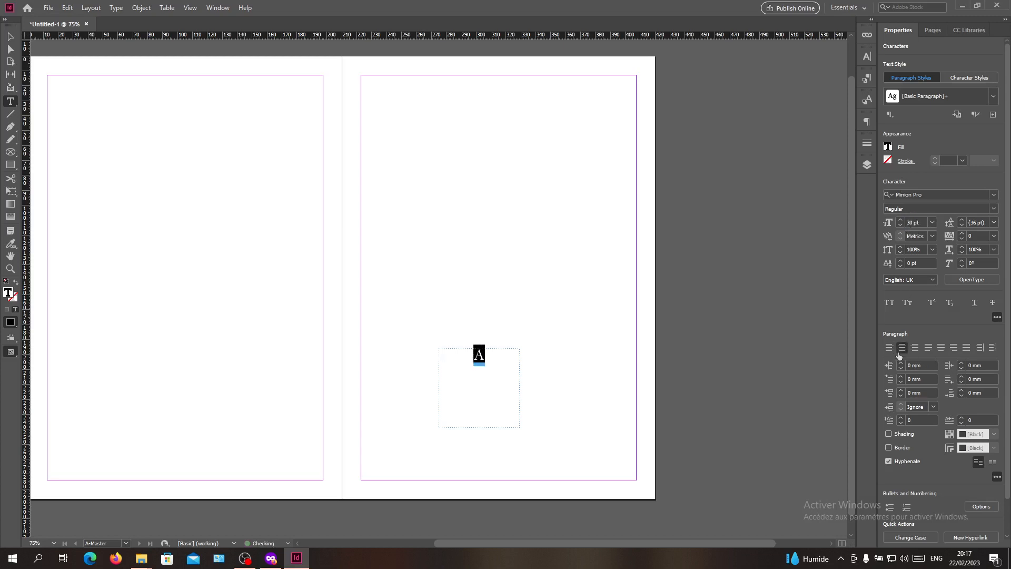
pyautogui.click(932, 30)
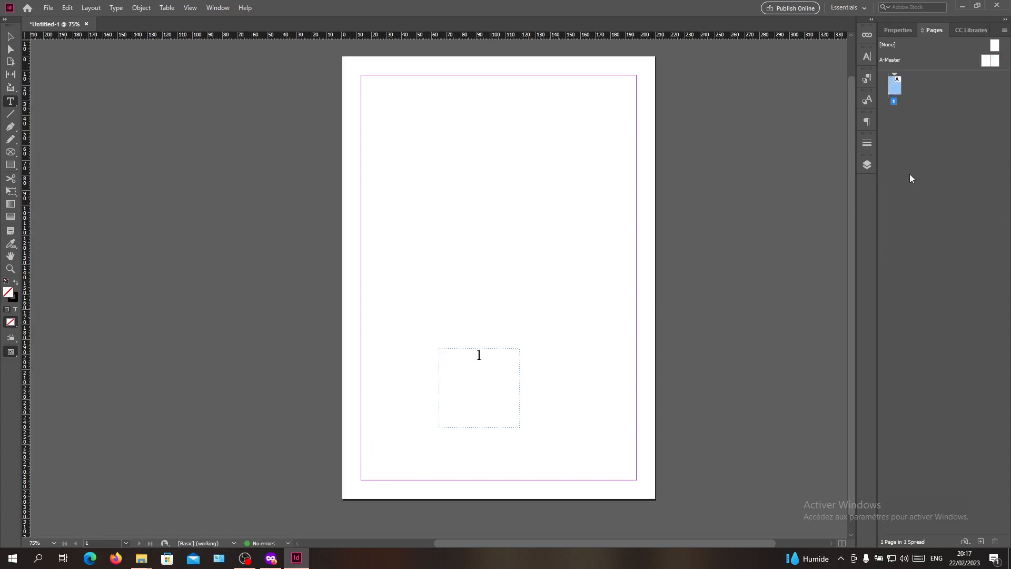
# Step: Add pages so the document has three pages, with a 2–3 spread
pyautogui.click(980, 542)
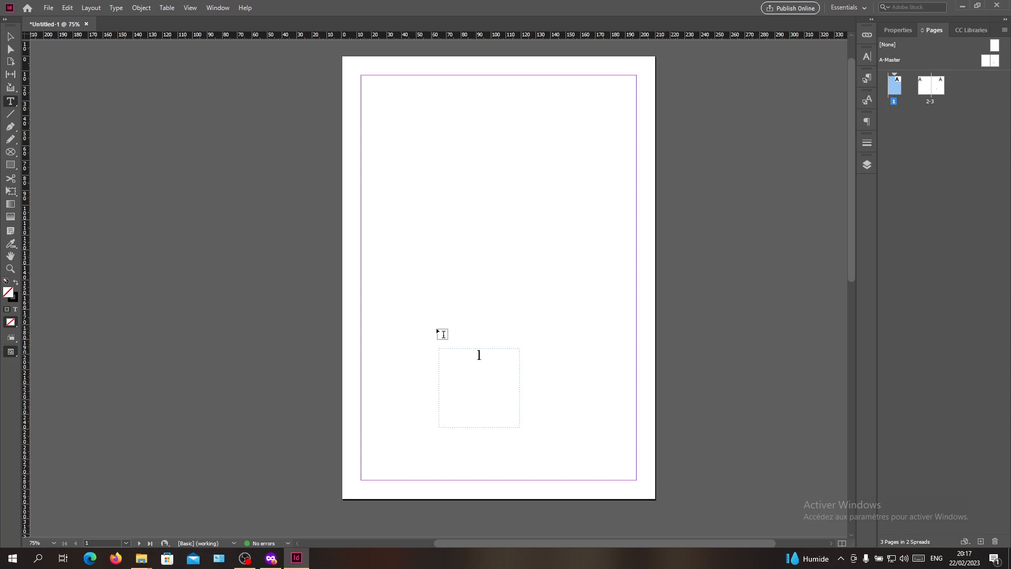
pyautogui.moveTo(540, 293)
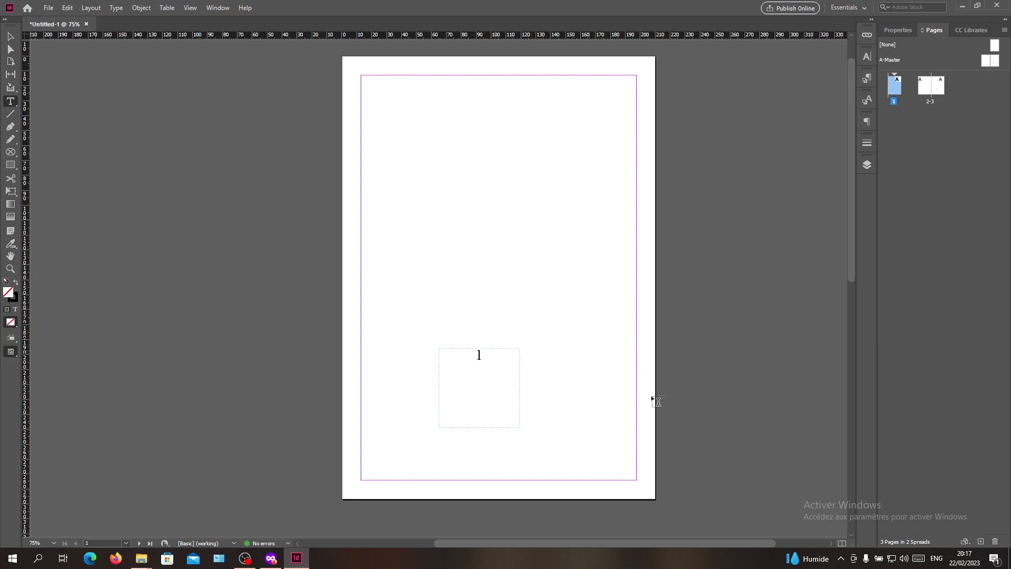
pyautogui.moveTo(932, 147)
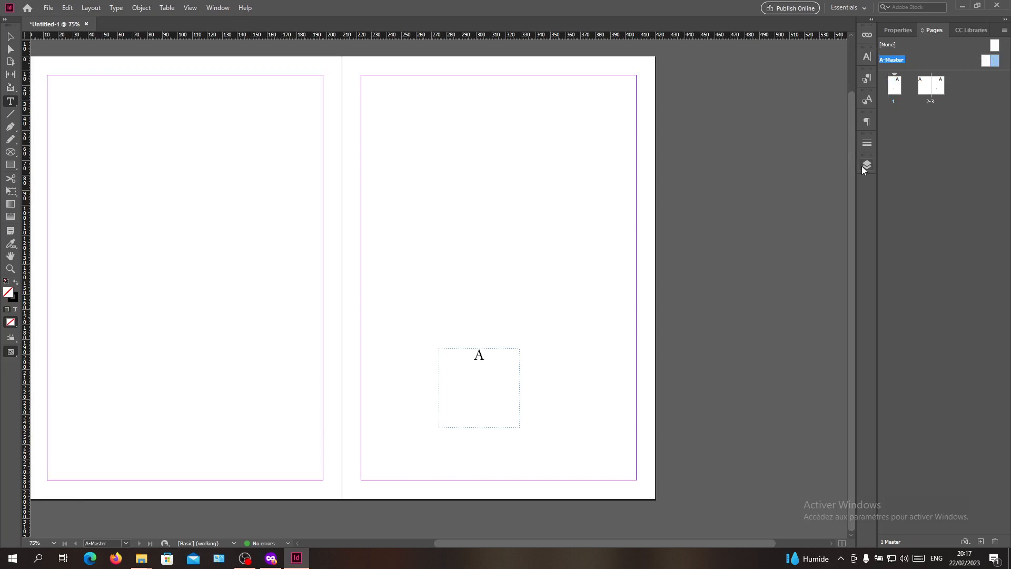
# Step: Create Layer 2 above Layer 1, select the page-number frame, and return to page 1
pyautogui.click(867, 165)
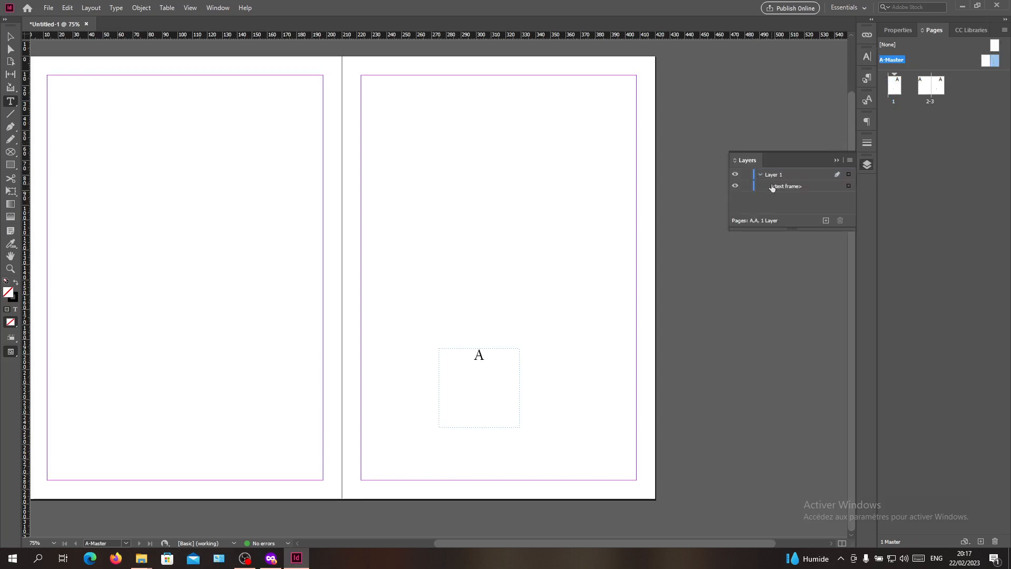
pyautogui.click(787, 186)
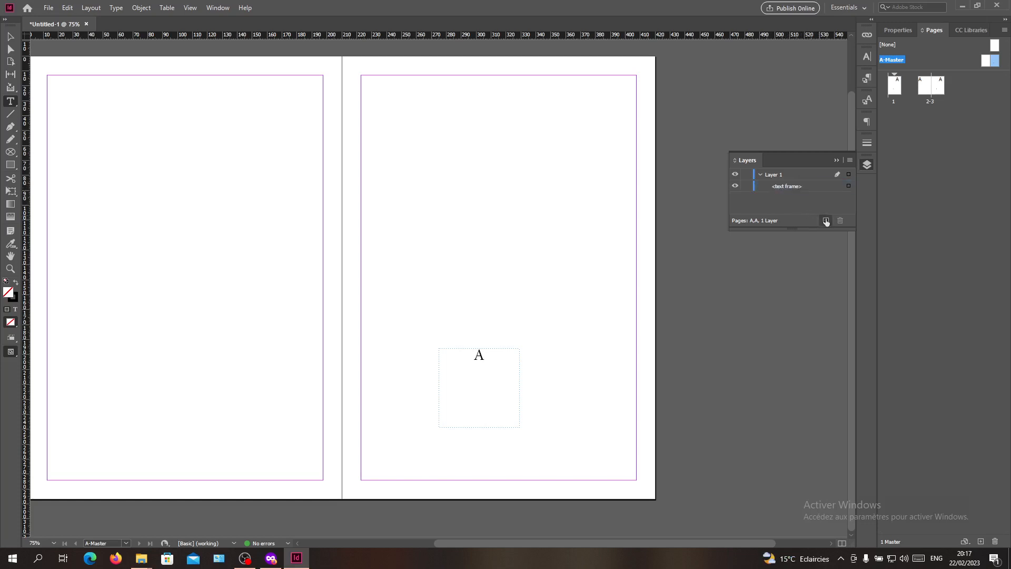
pyautogui.click(826, 220)
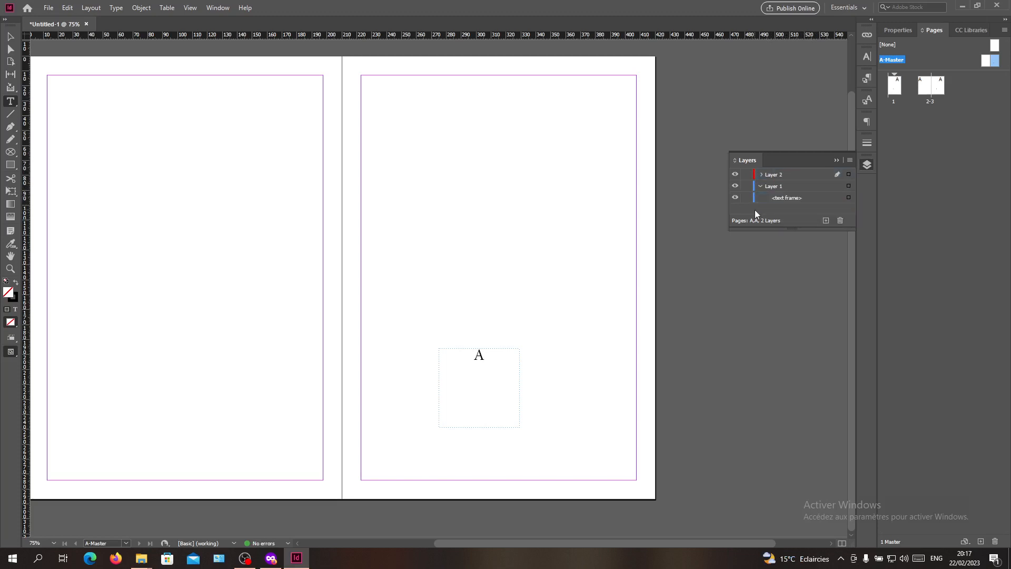
pyautogui.click(785, 198)
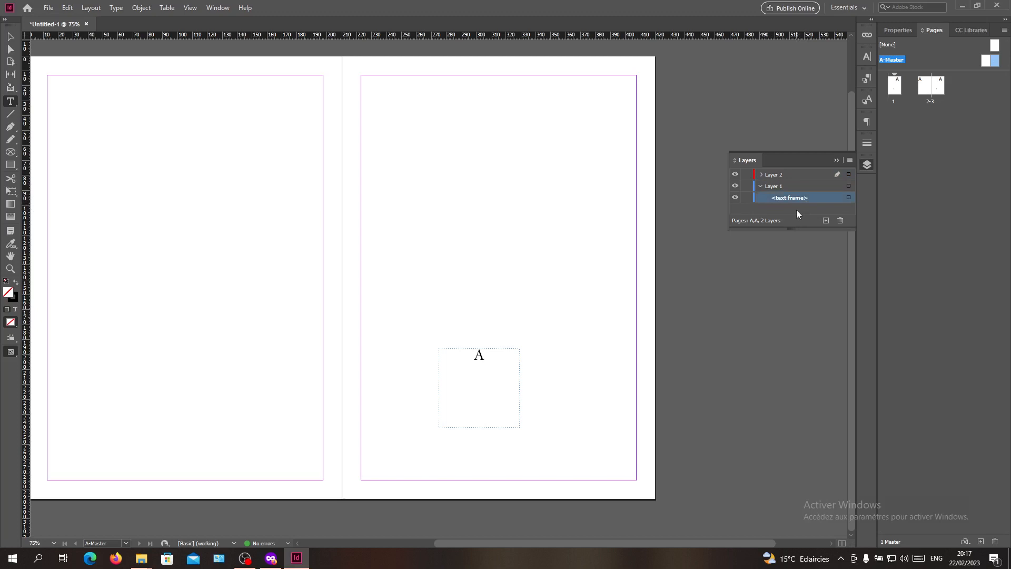
pyautogui.click(895, 86)
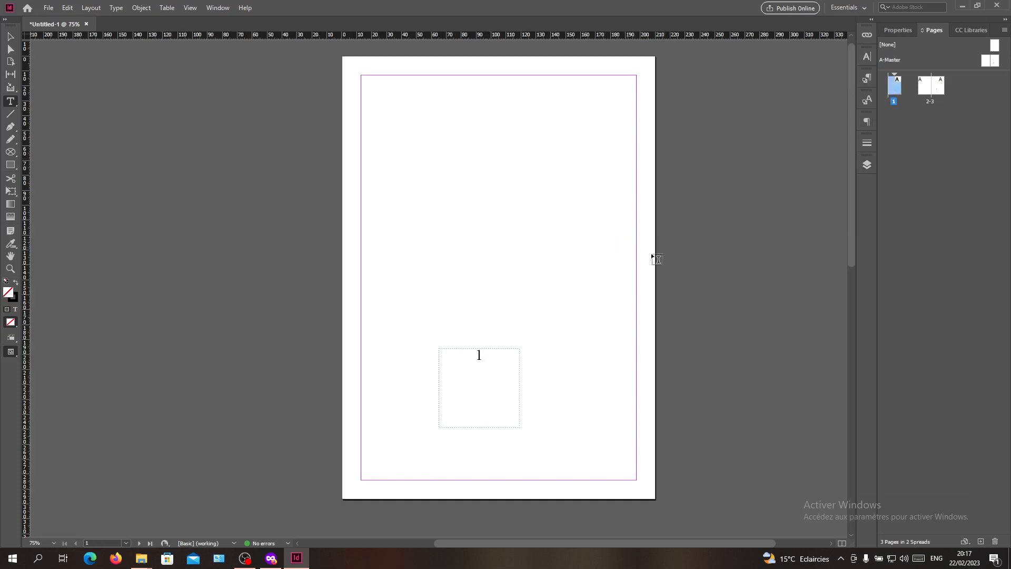
pyautogui.moveTo(330, 220)
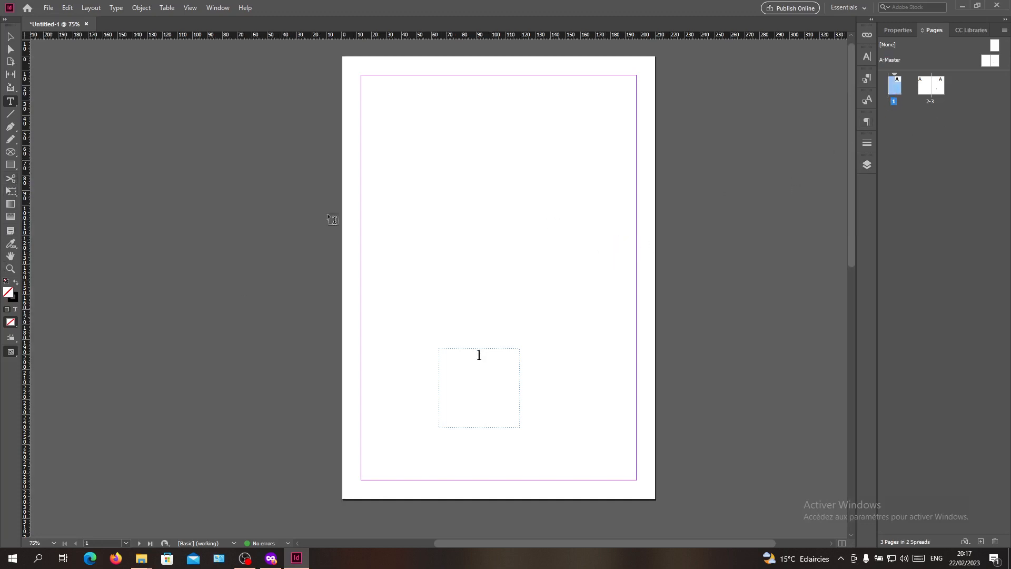
# Step: Target Layer 2 instead of Layer 1 in the Layers panel
pyautogui.click(867, 164)
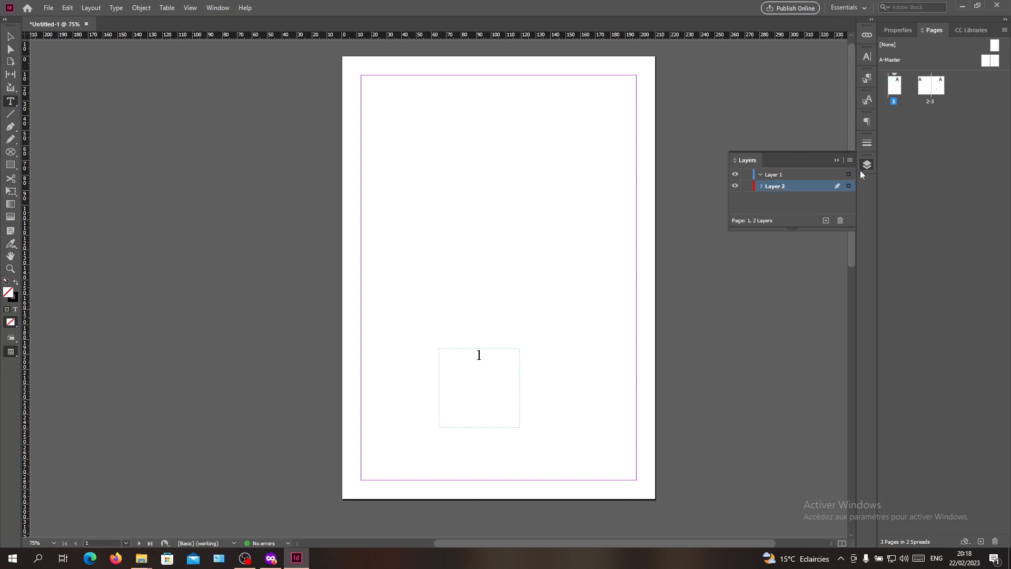
pyautogui.moveTo(218, 7)
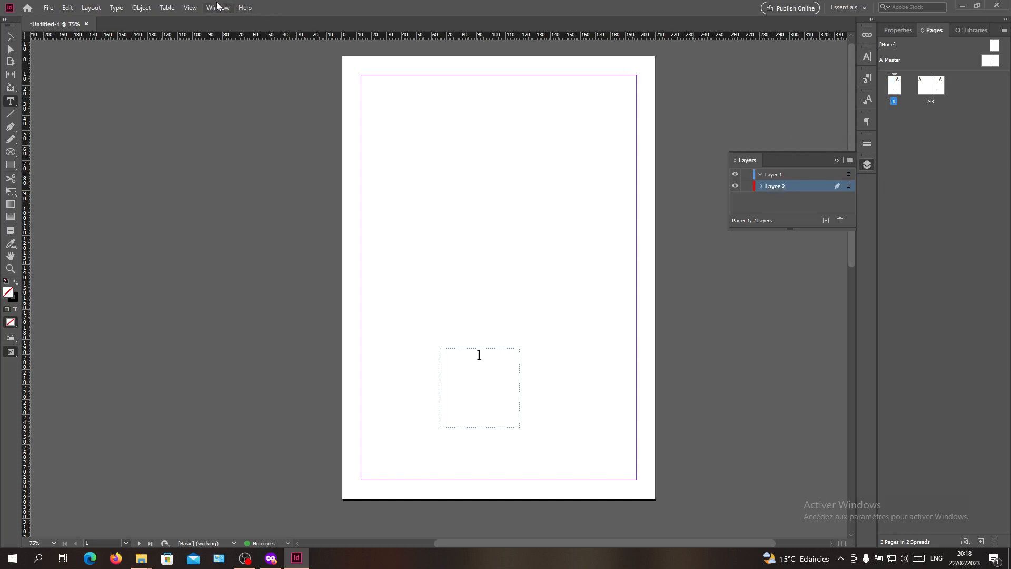
pyautogui.click(218, 7)
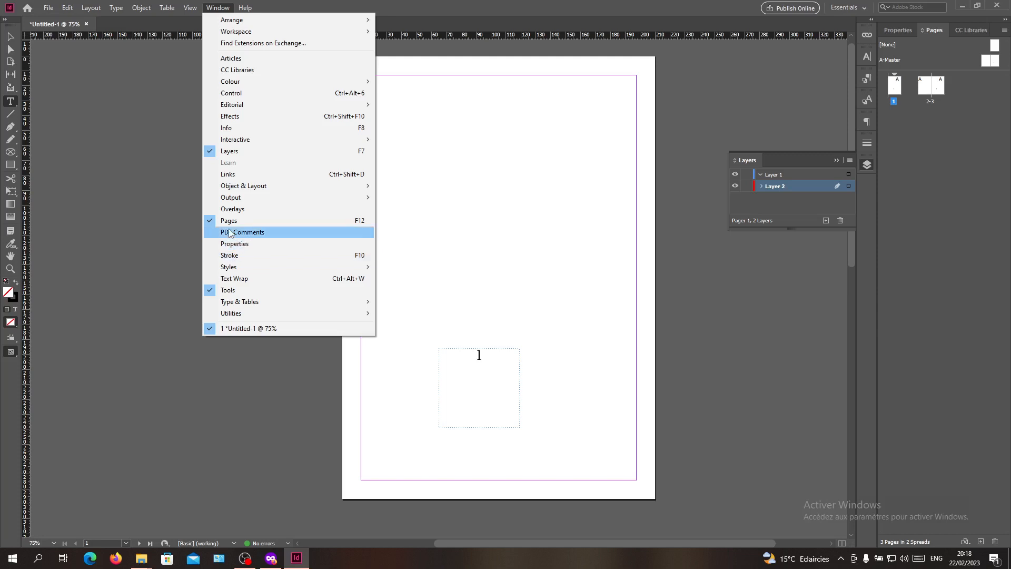
pyautogui.moveTo(229, 152)
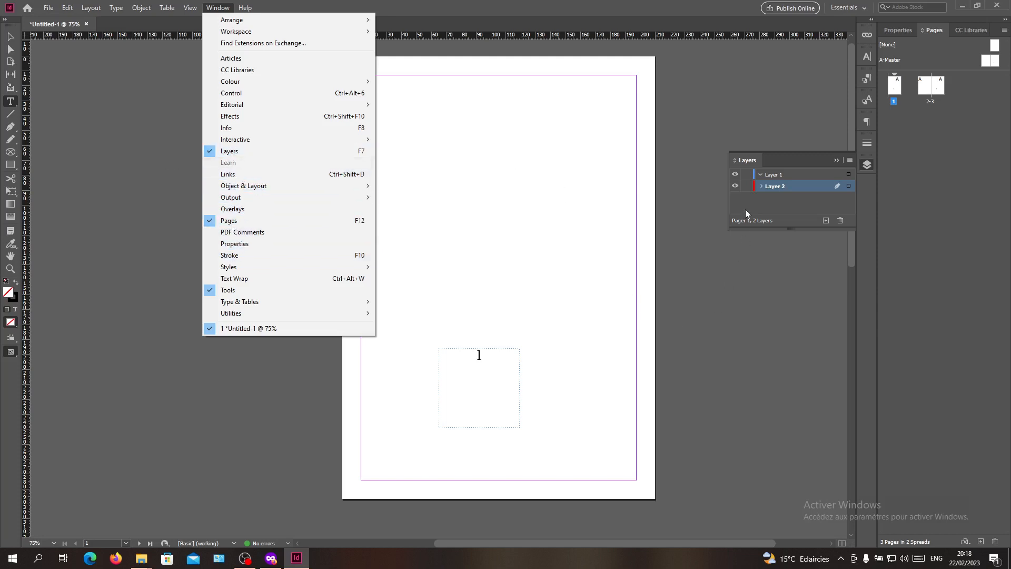
pyautogui.click(773, 174)
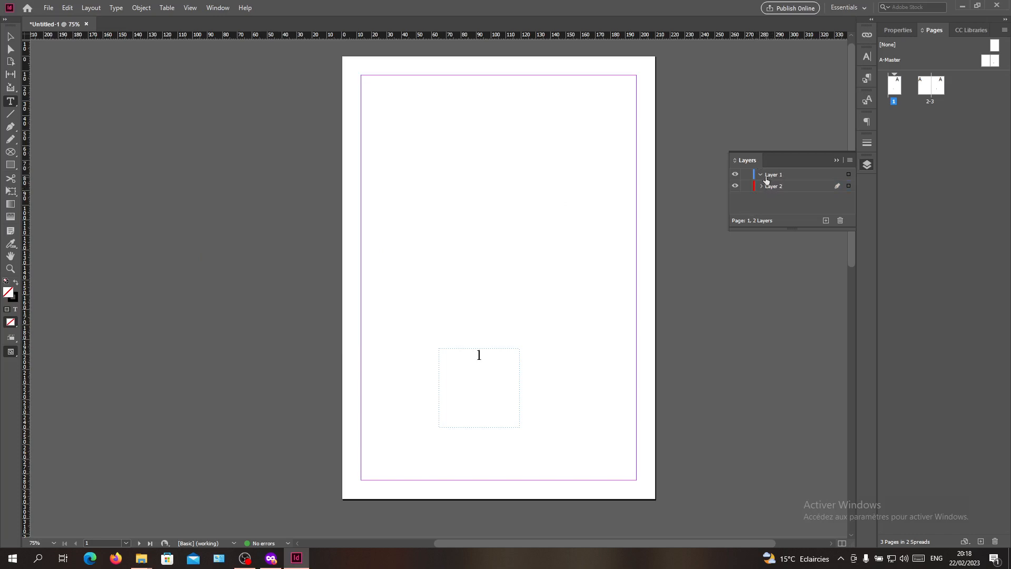
pyautogui.click(781, 175)
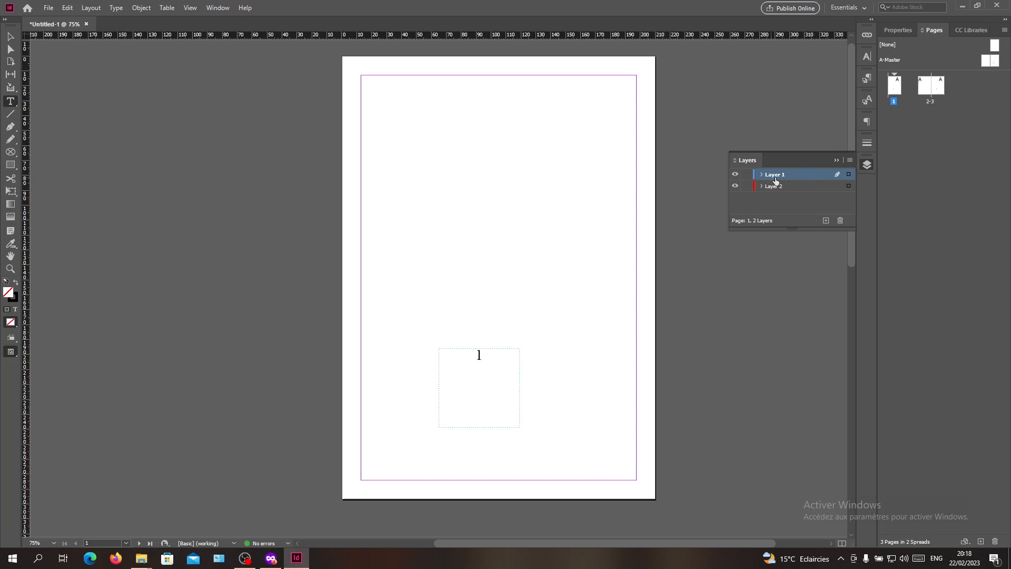
pyautogui.click(774, 186)
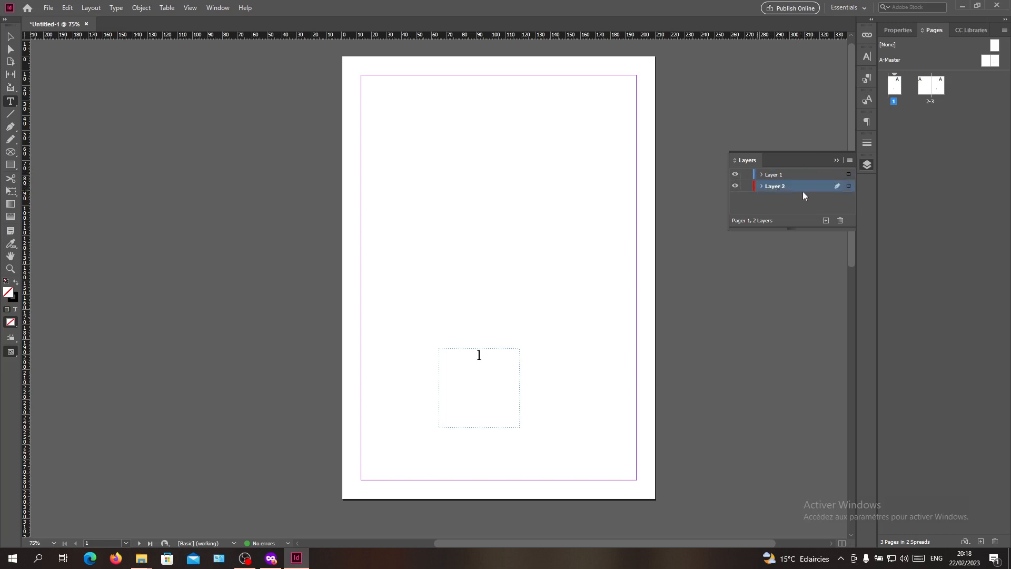
pyautogui.moveTo(799, 209)
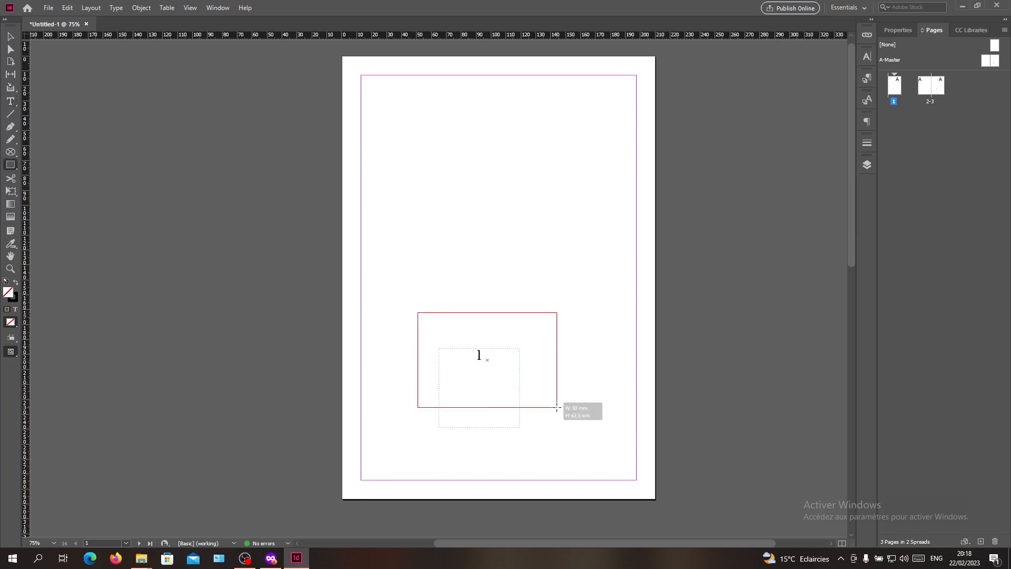
# Step: Draw a blue-filled rectangle over page 1's page-number frame on Layer 2
pyautogui.moveTo(419, 315); pyautogui.dragTo(557, 407)
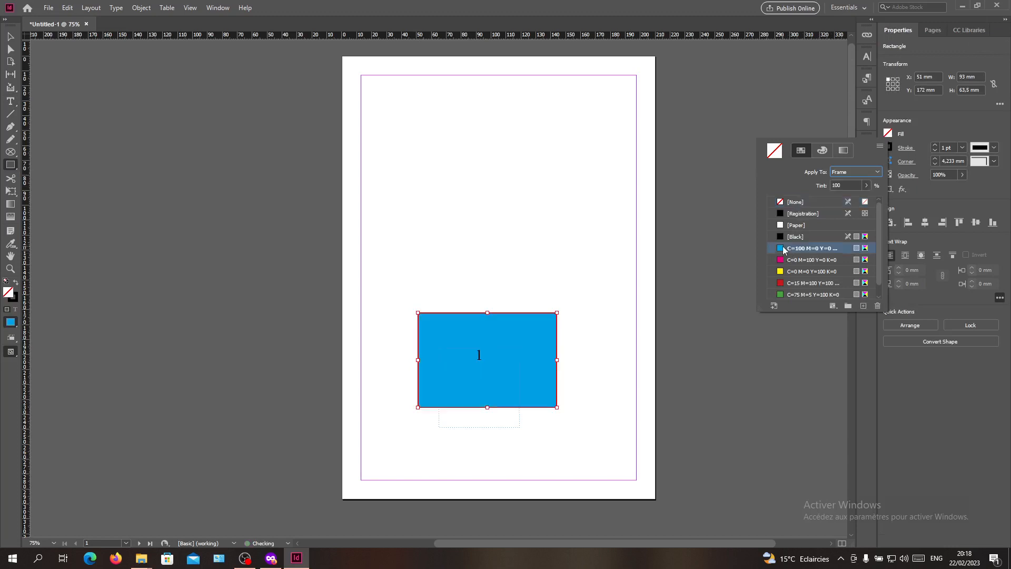
pyautogui.click(807, 247)
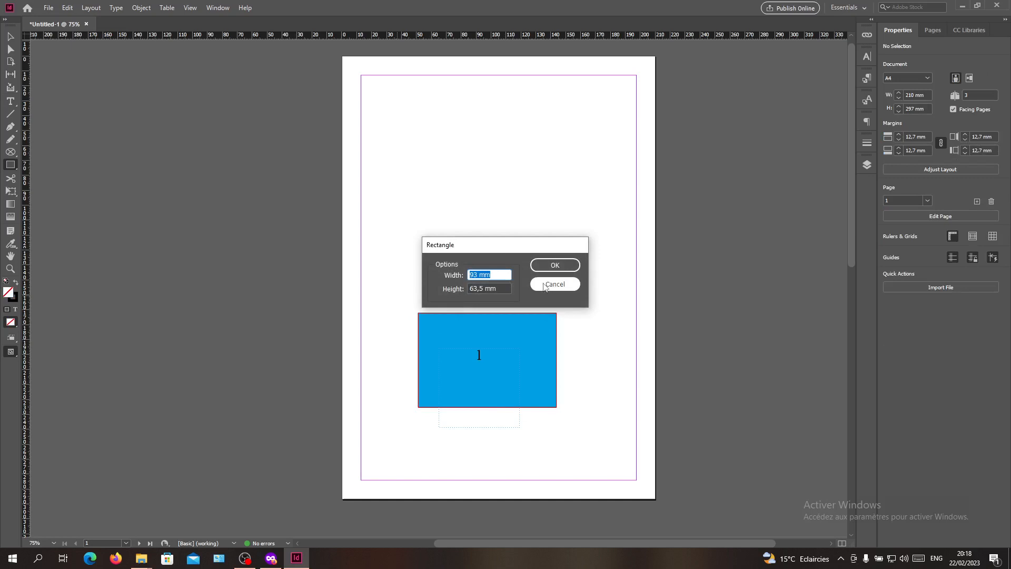
pyautogui.click(553, 283)
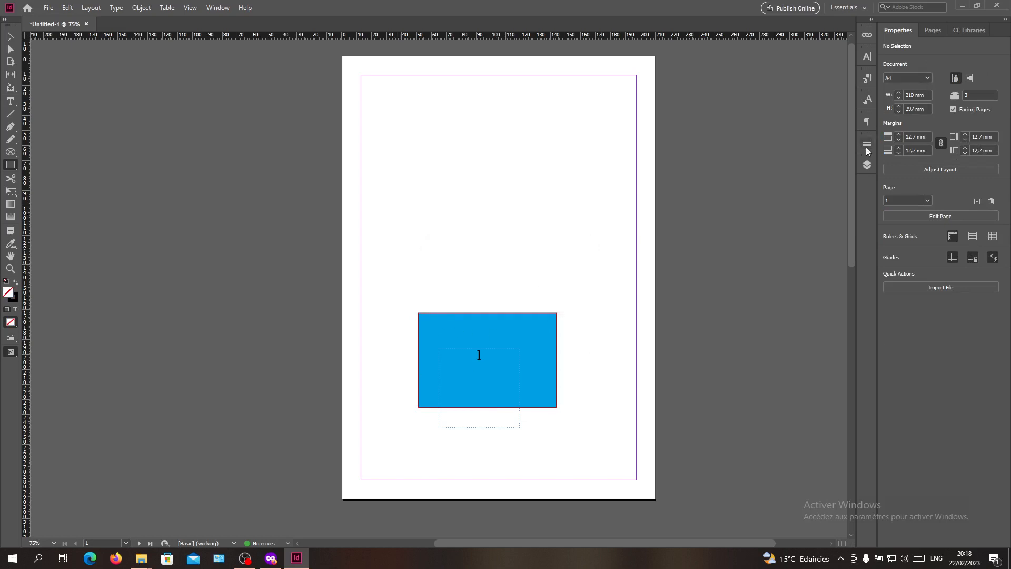
pyautogui.click(867, 165)
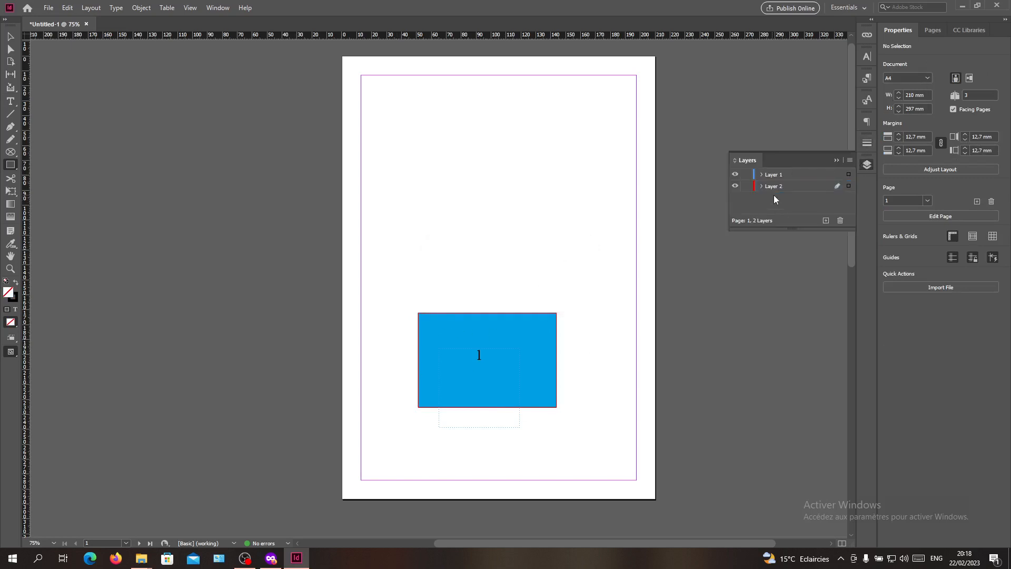
pyautogui.click(775, 186)
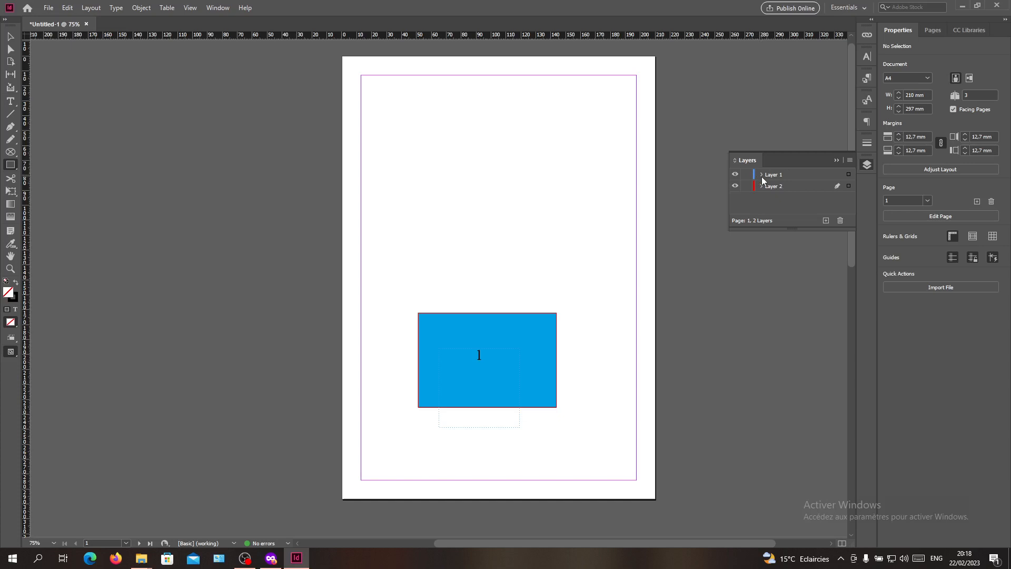
# Step: Select the rectangle listed under Layer 1, then target Layer 2 again
pyautogui.click(761, 186)
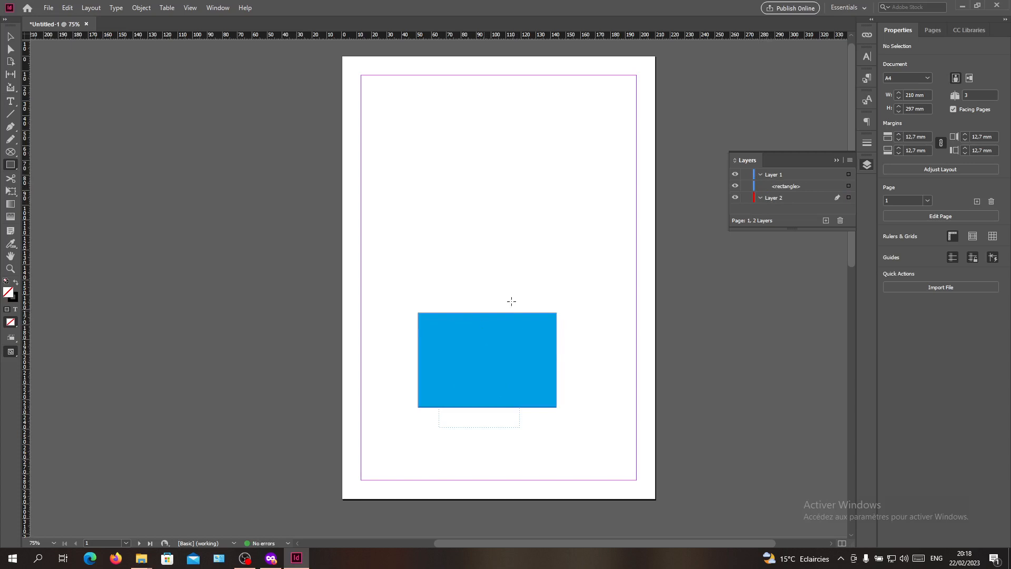
pyautogui.moveTo(624, 295)
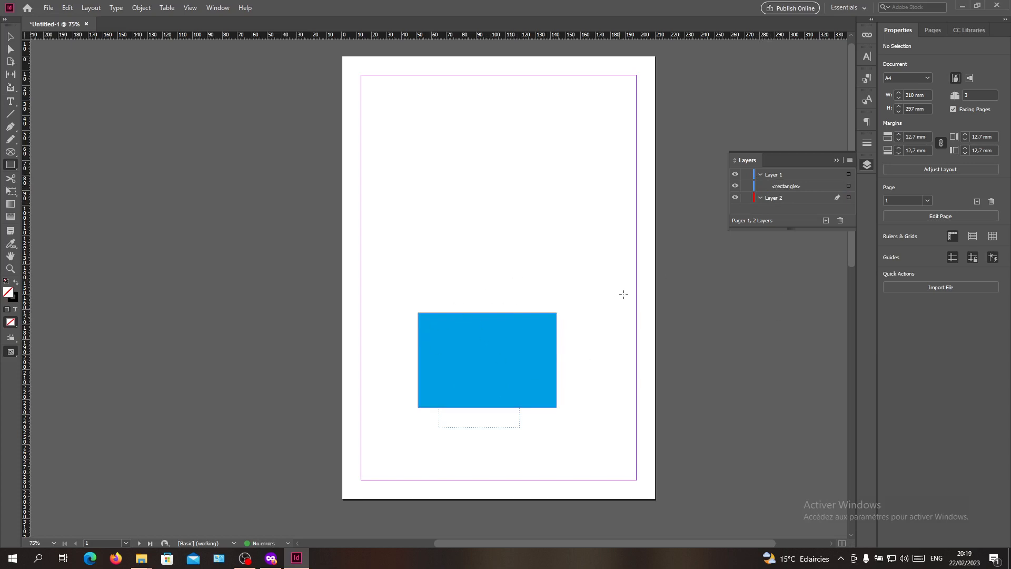
pyautogui.click(785, 186)
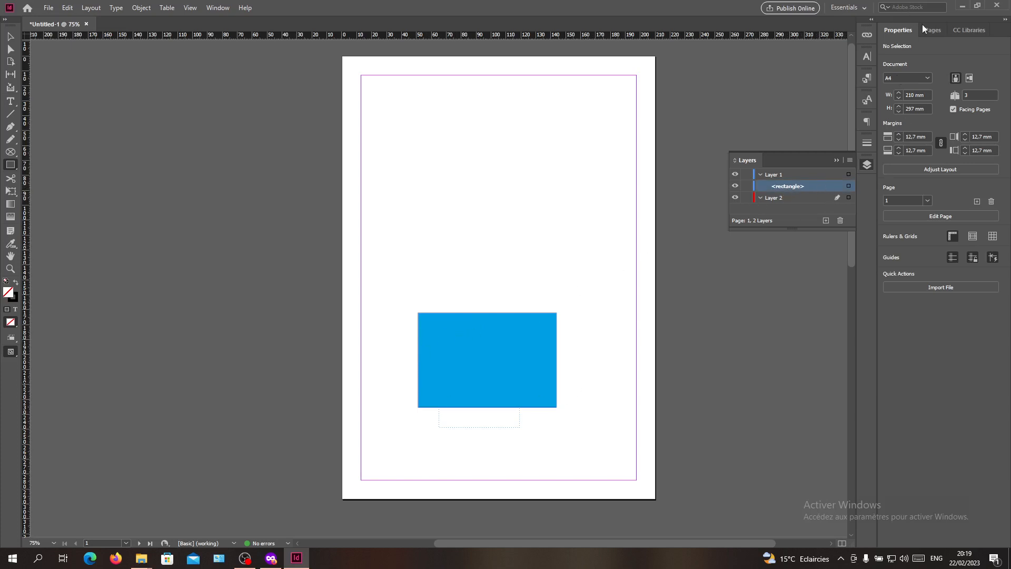
pyautogui.click(933, 30)
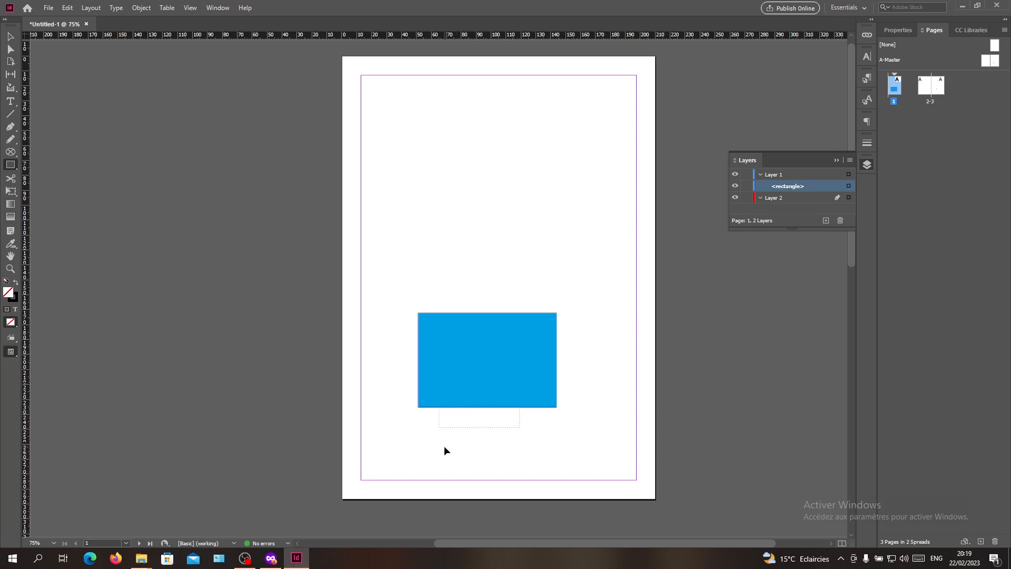
pyautogui.moveTo(477, 432)
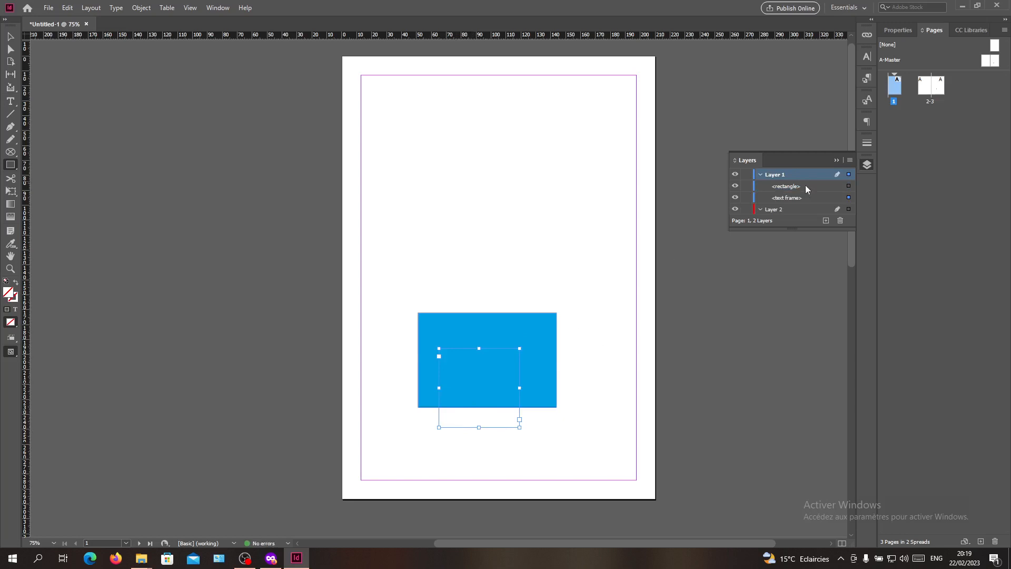
pyautogui.click(787, 197)
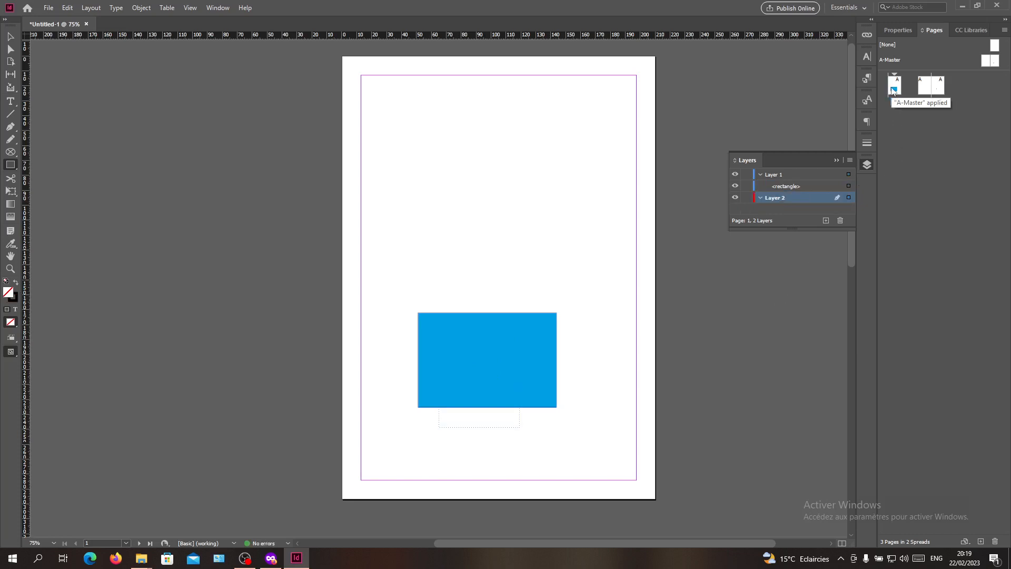
# Step: Override all master page items on page 1 from its thumbnail's context menu
pyautogui.rightClick(894, 86)
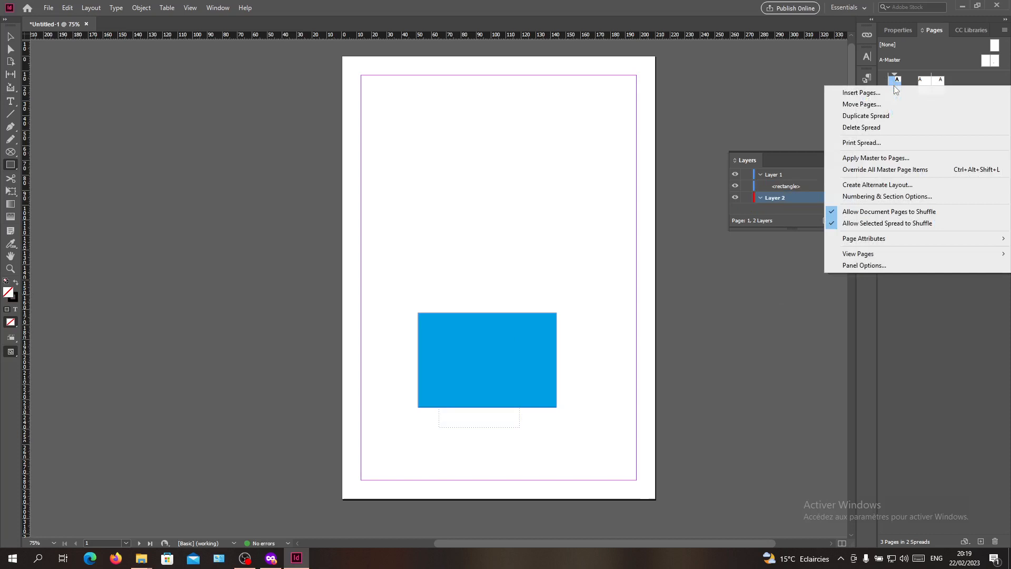
pyautogui.moveTo(905, 169)
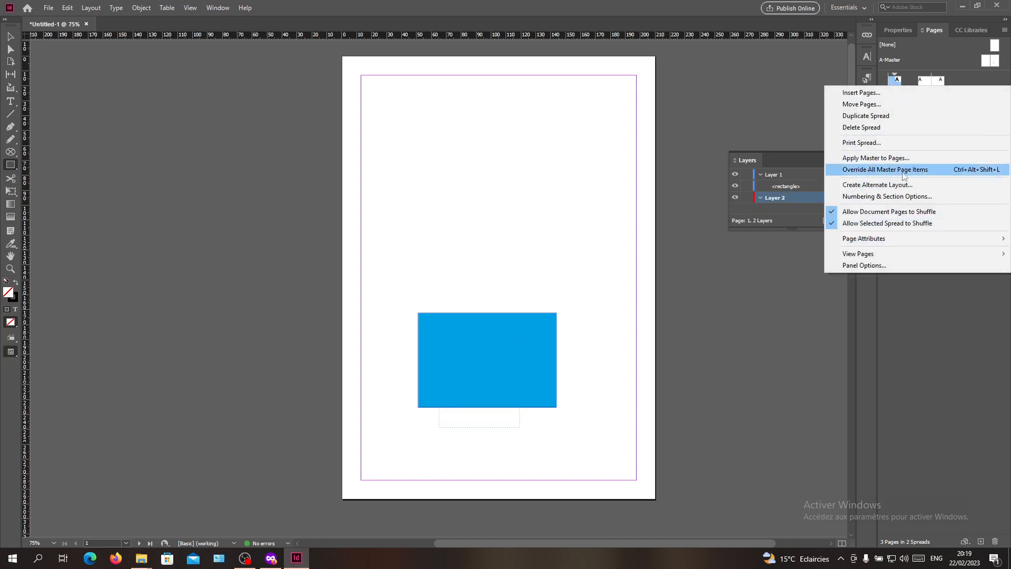
pyautogui.click(885, 169)
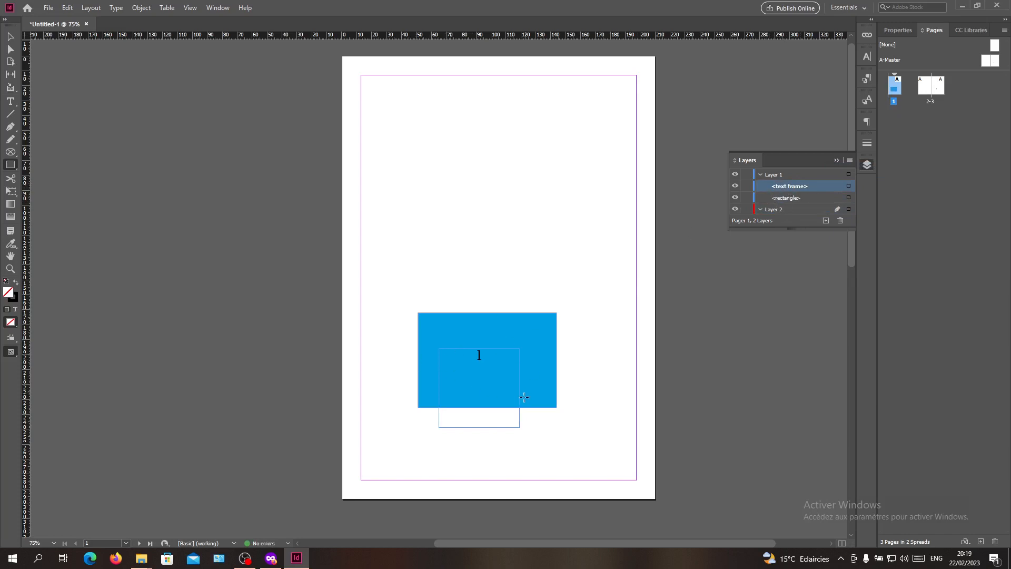
pyautogui.moveTo(494, 327)
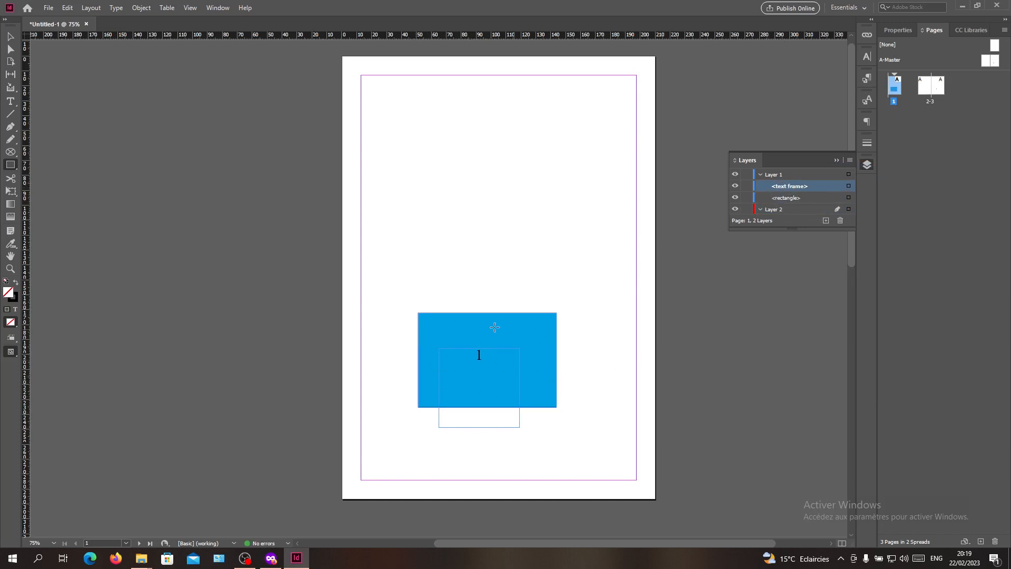
pyautogui.moveTo(463, 174)
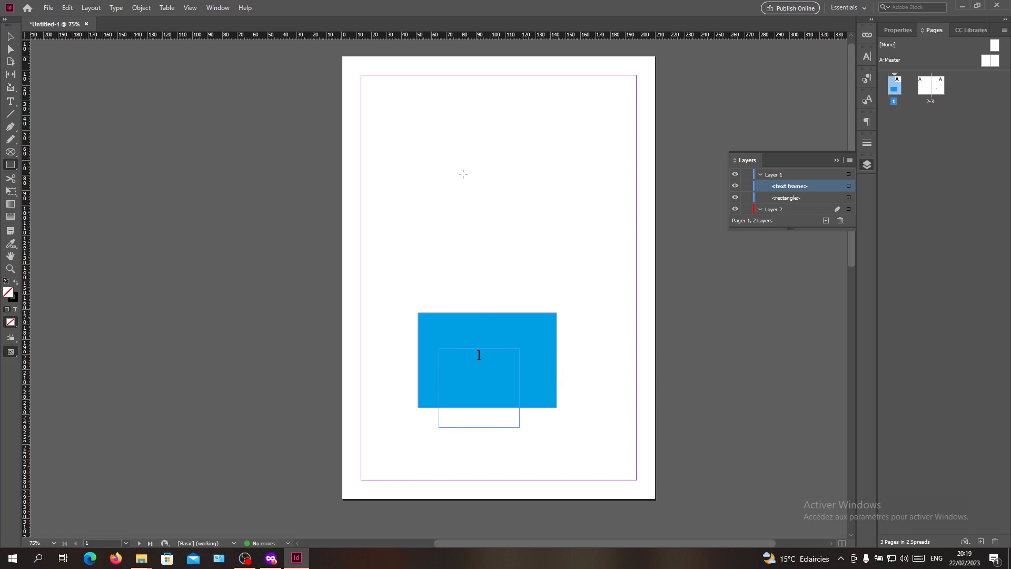